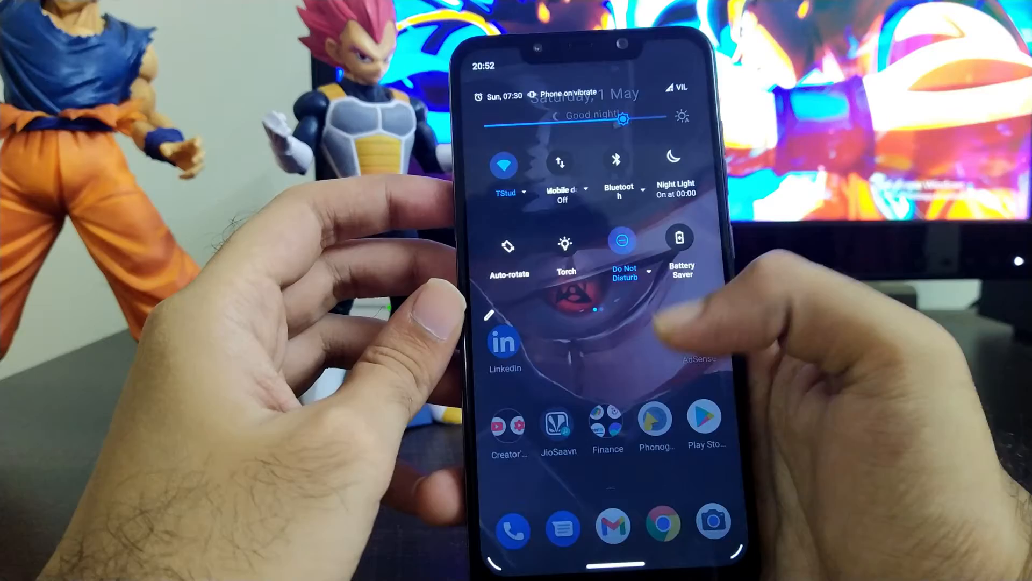
pyautogui.hscroll(-3)
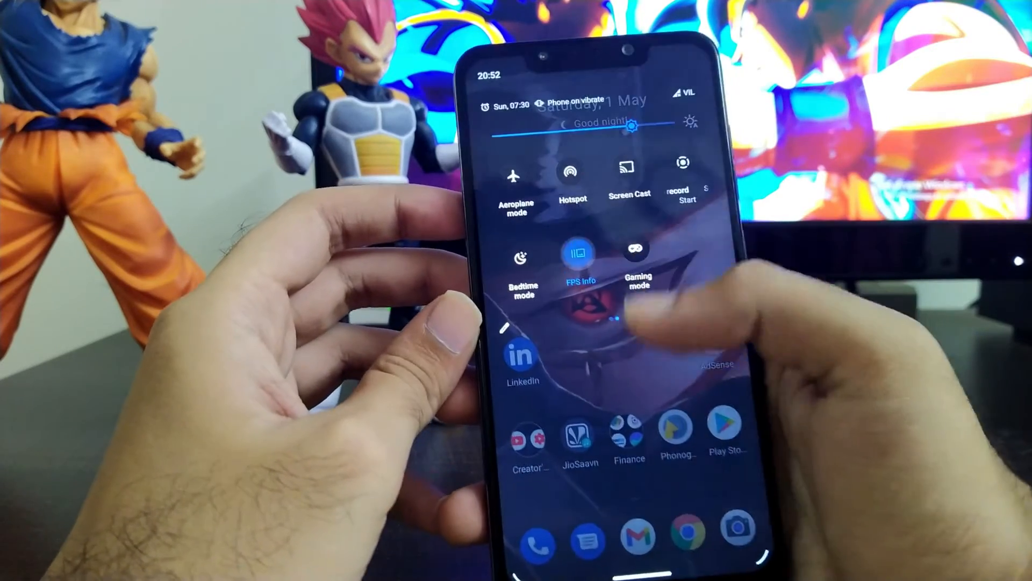